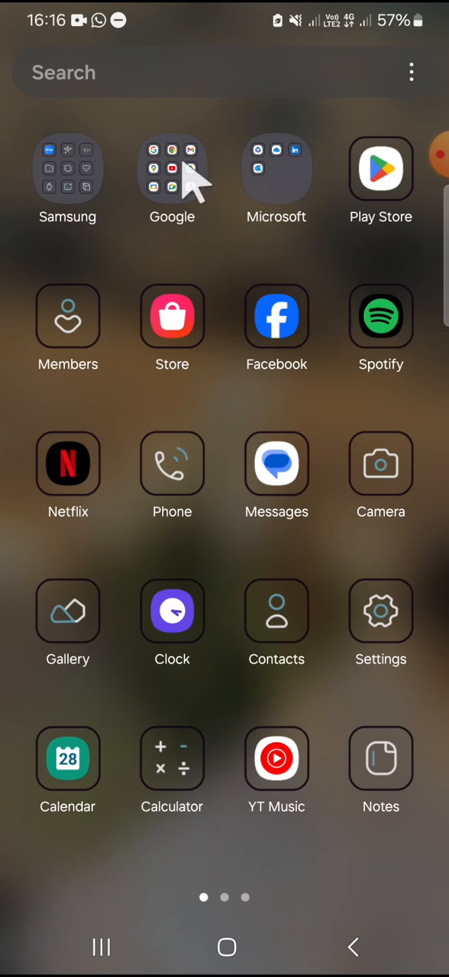
Launch Google Maps from the Google apps folder on the home screen
{"action": "left_click", "coordinate": [170, 168]}
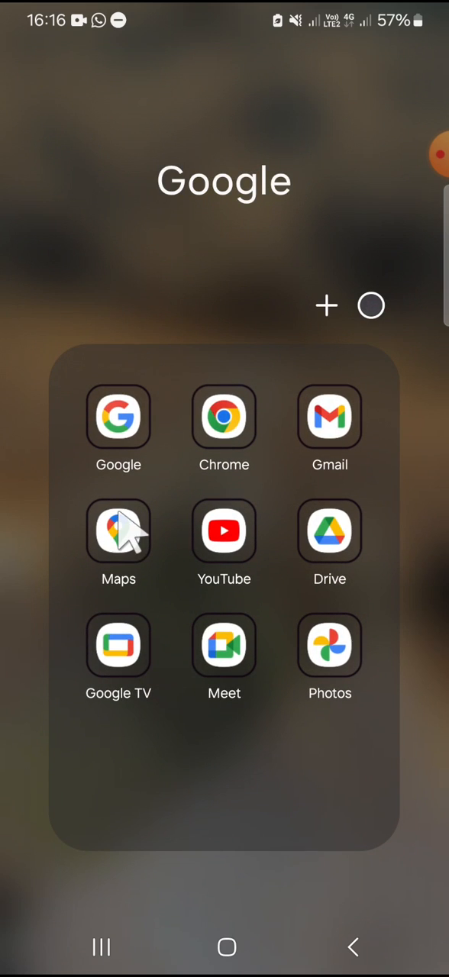
{"action": "left_click", "coordinate": [119, 532]}
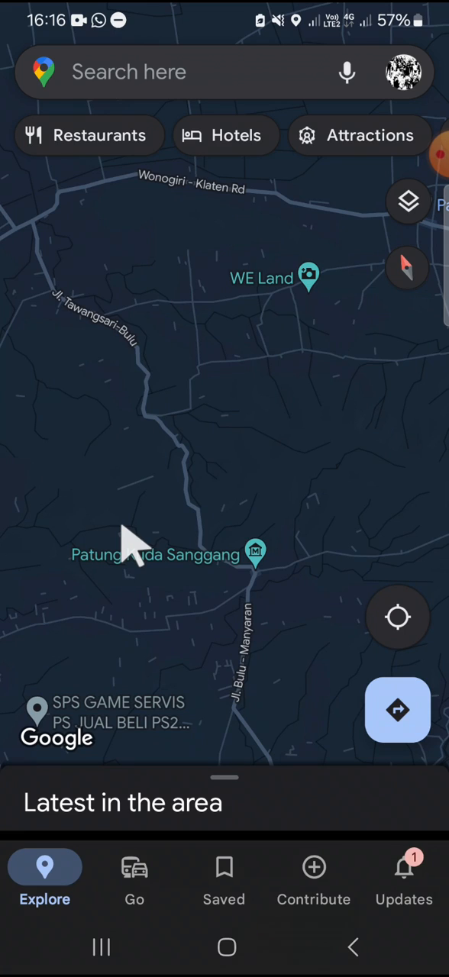
{"action": "mouse_move", "coordinate": [222, 549]}
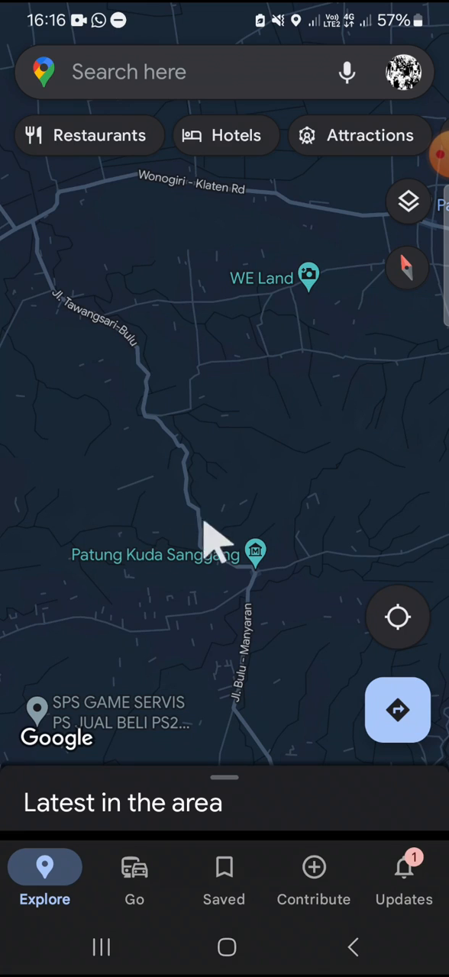
Pan the map toward the empty area south of Watu Grobok for the pin
{"action": "left_click_drag", "start_coordinate": [221, 534], "coordinate": [259, 481]}
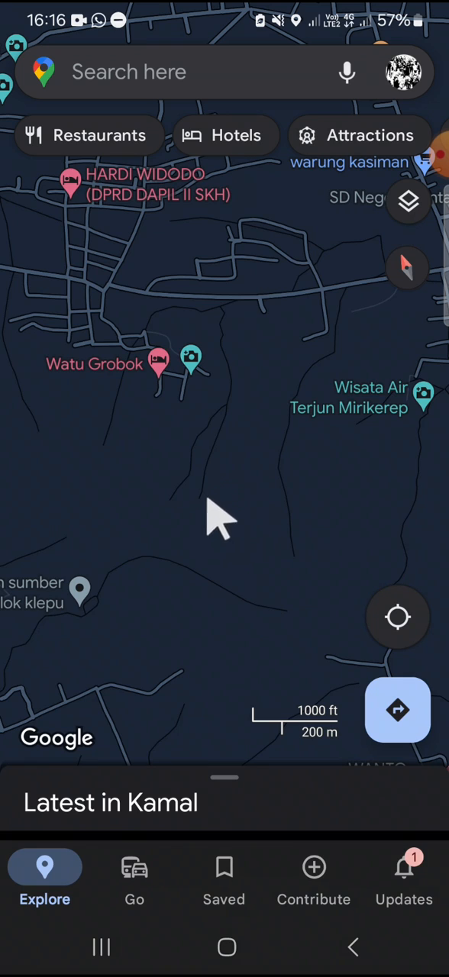
{"action": "mouse_move", "coordinate": [232, 512]}
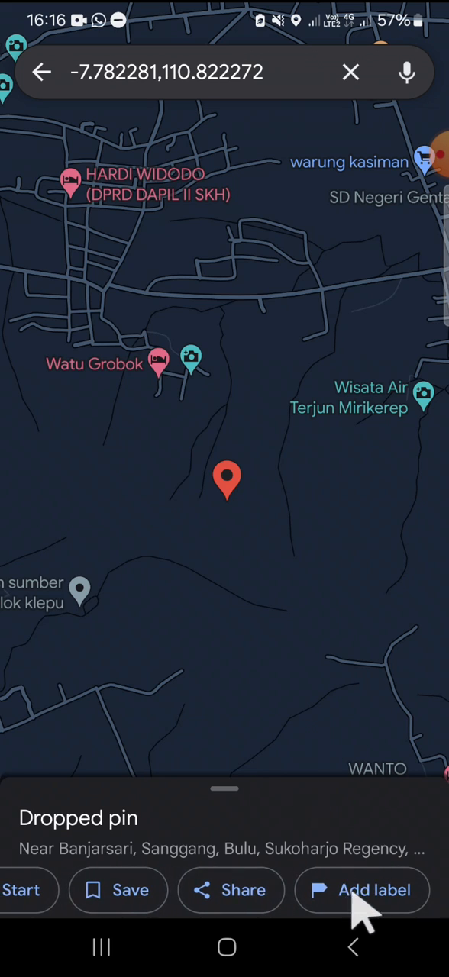
Give the dropped pin the custom label 'Yard'
{"action": "left_click", "coordinate": [363, 890]}
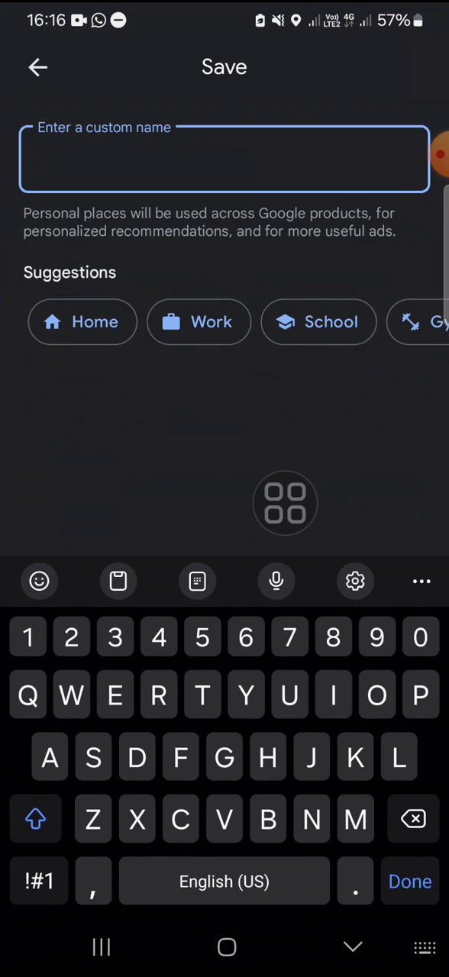
{"action": "type", "text": "Yard"}
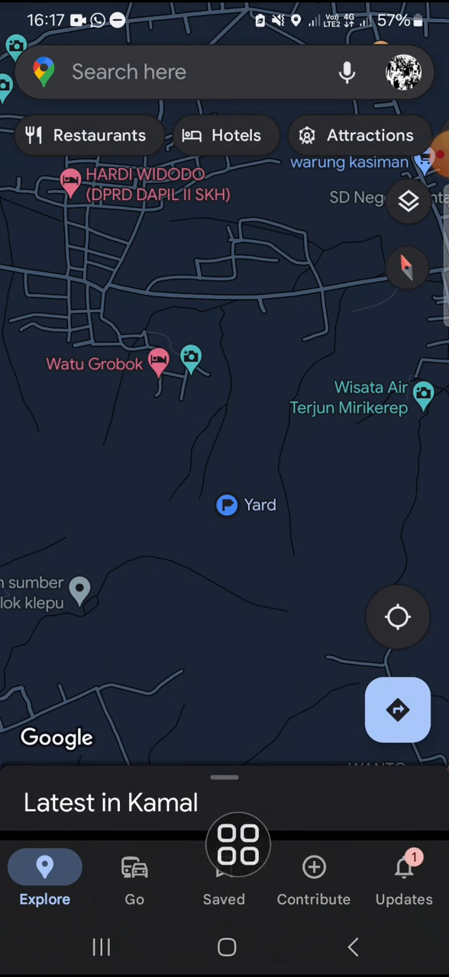
Show the Saved places page and scroll down to Your lists with the Labeled pins
{"action": "left_click", "coordinate": [223, 873]}
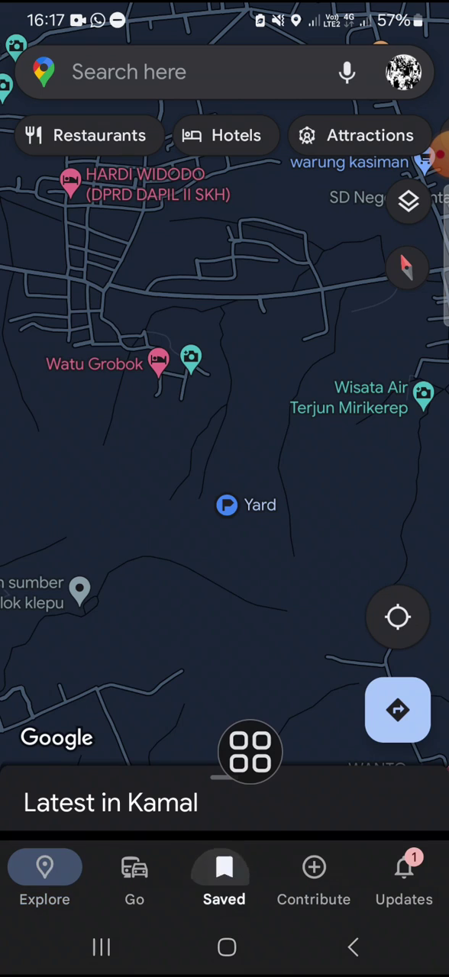
{"action": "left_click", "coordinate": [223, 867]}
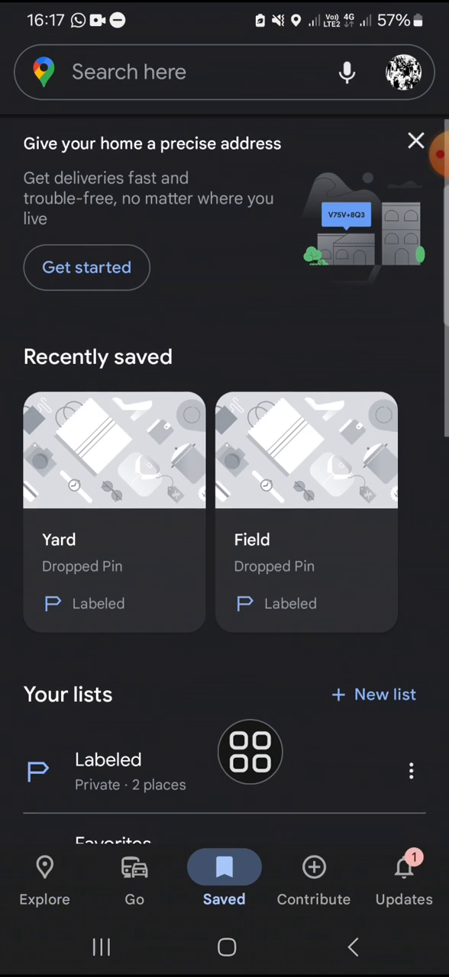
{"action": "scroll", "scroll_direction": "down", "scroll_amount": 3}
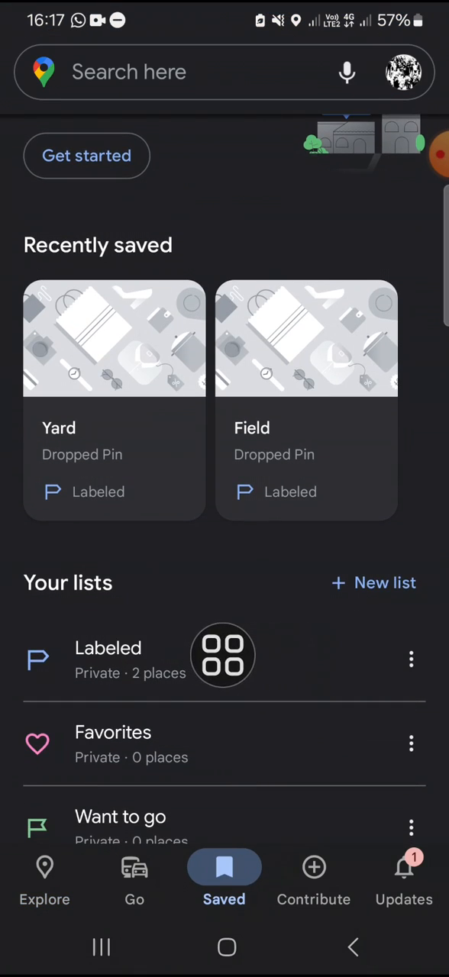
Review the Labeled list showing Field and Yard, then return to the map
{"action": "left_click", "coordinate": [106, 647]}
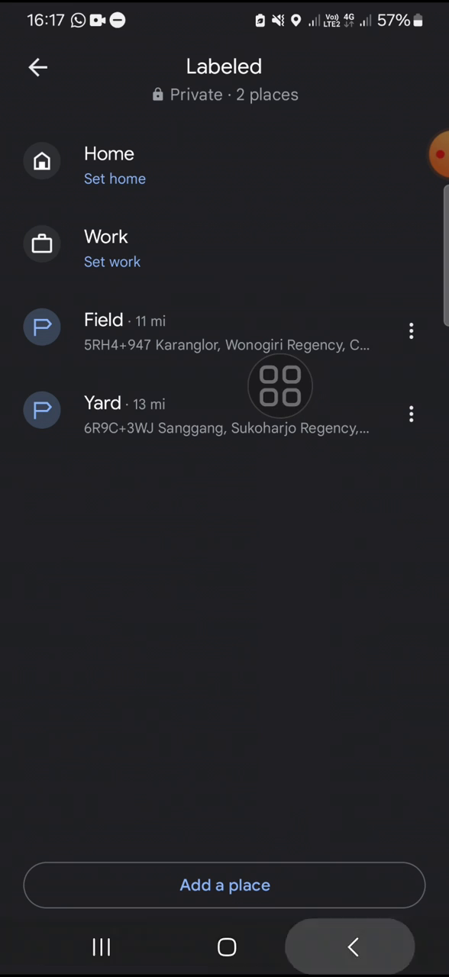
{"action": "left_click", "coordinate": [37, 67]}
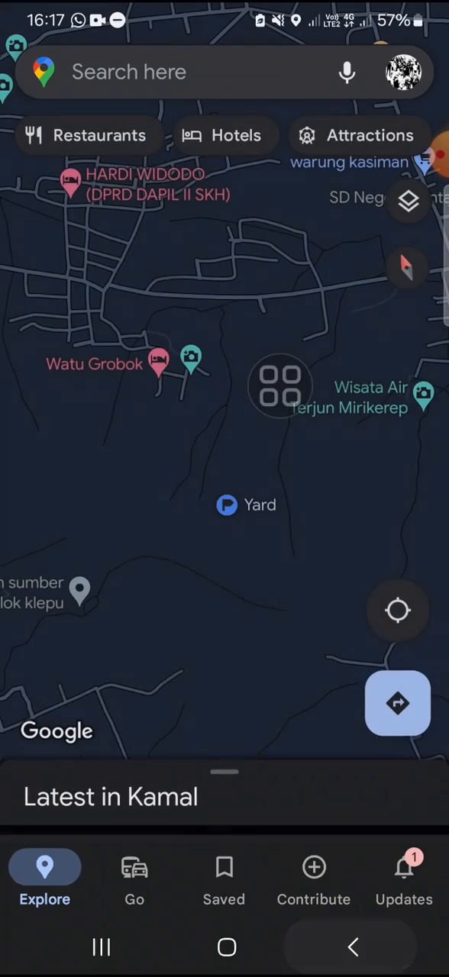